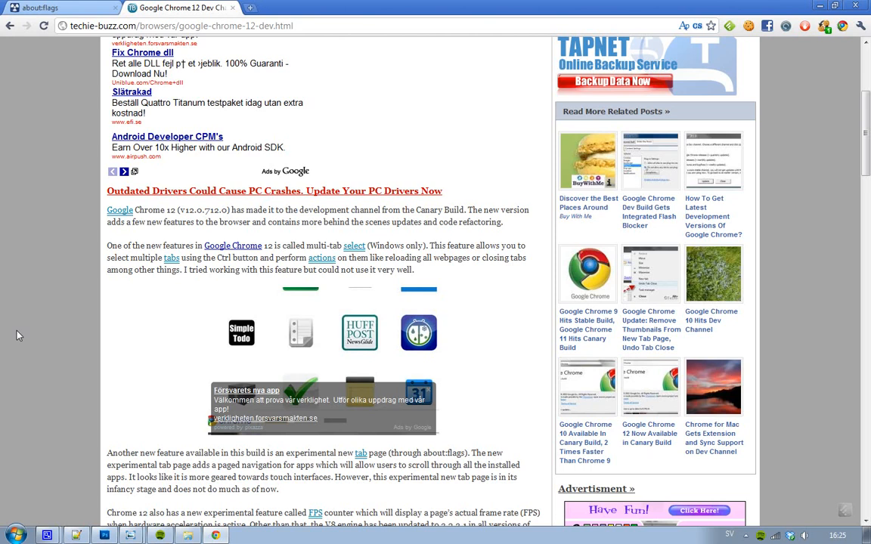
mouse_move(251, 9)
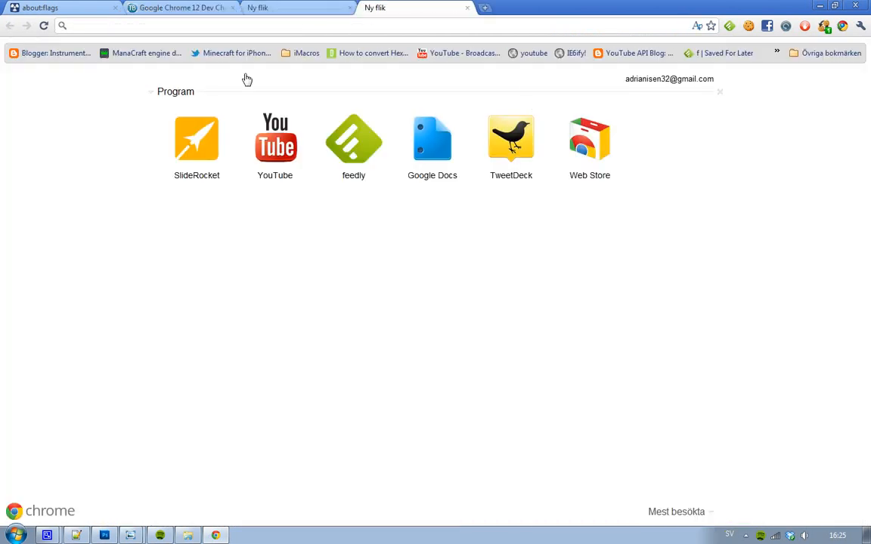
mouse_move(315, 133)
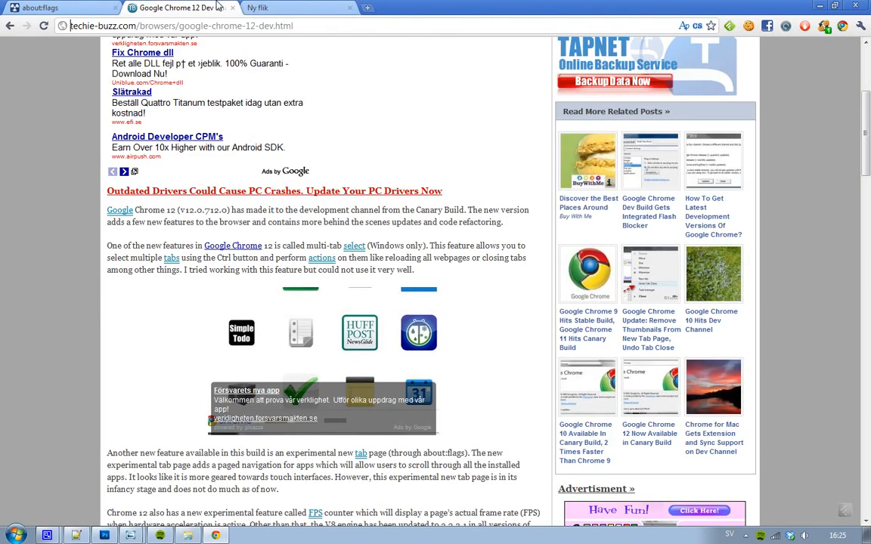
mouse_move(4, 304)
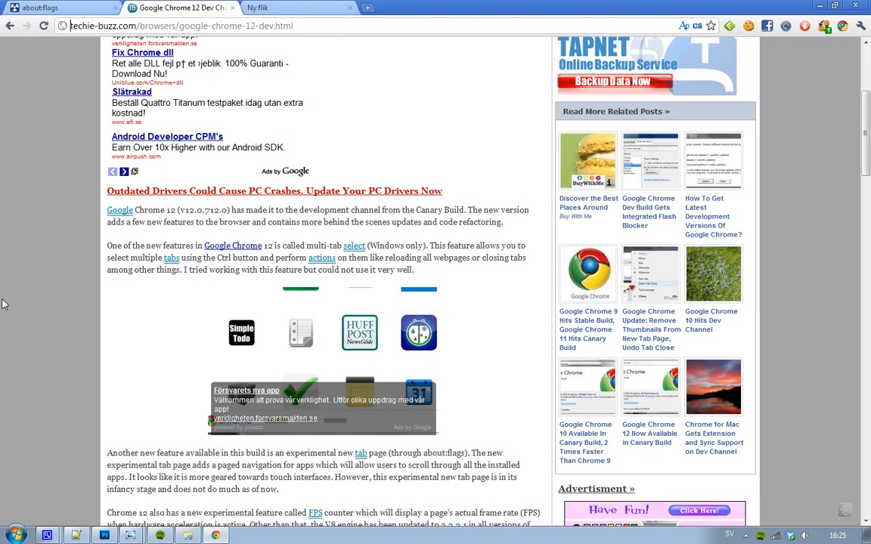
Bring the Experimental new tab page entry into view on the about:flags page.
left_click(61, 7)
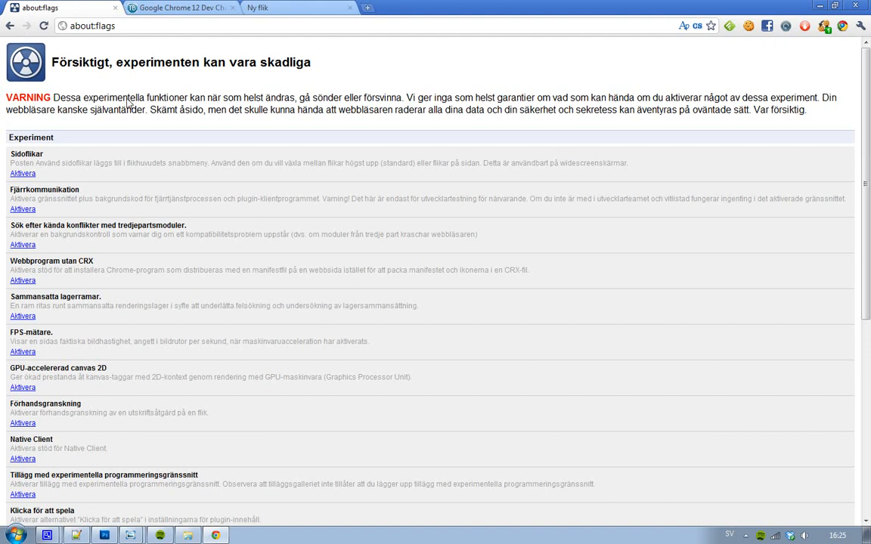
mouse_move(239, 214)
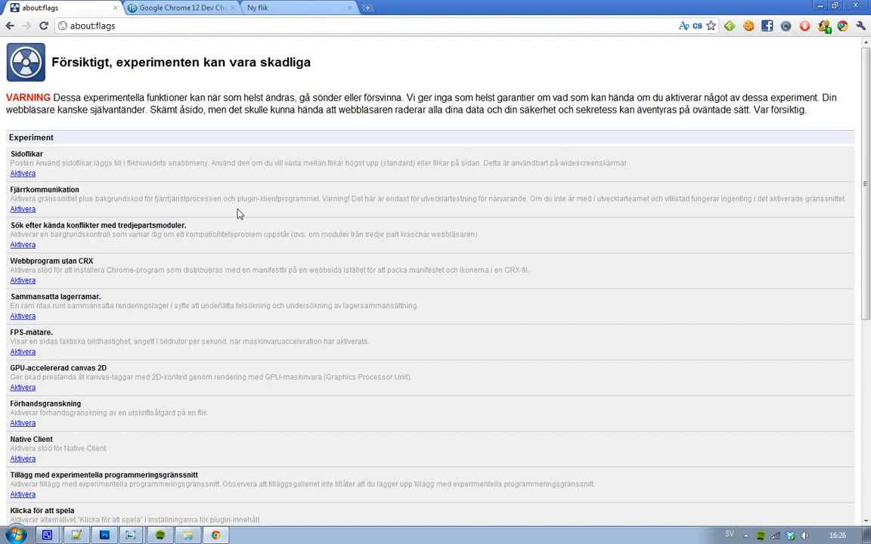
scroll("down", 3)
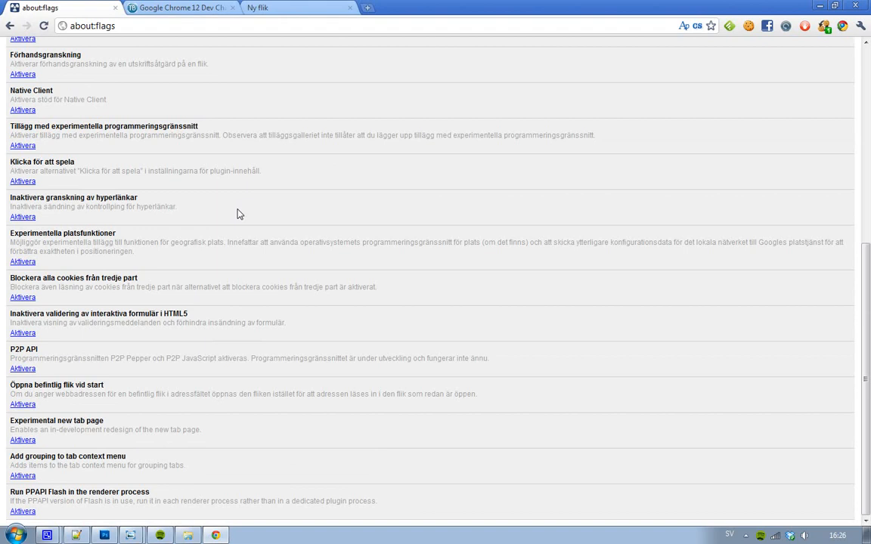
Show the current new tab page with YouTube, Google Docs and Web Store shortcuts.
left_click(295, 7)
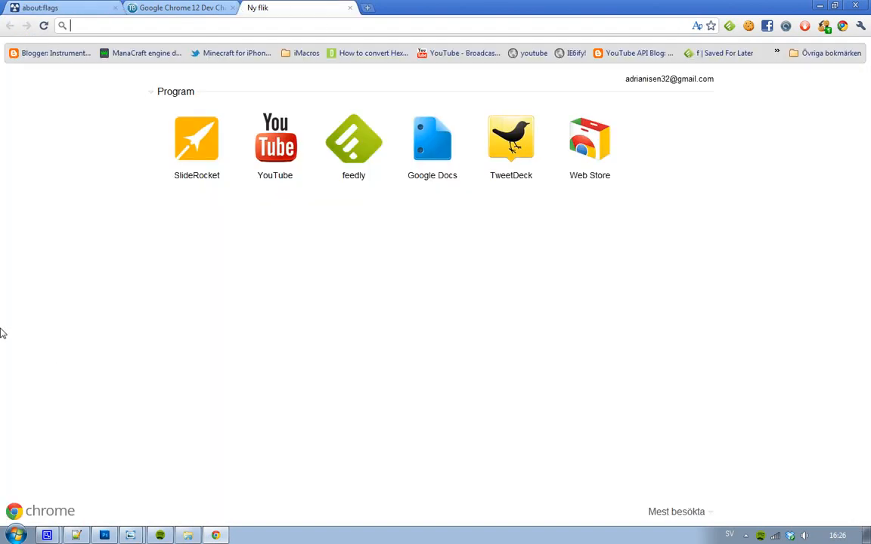
mouse_move(79, 201)
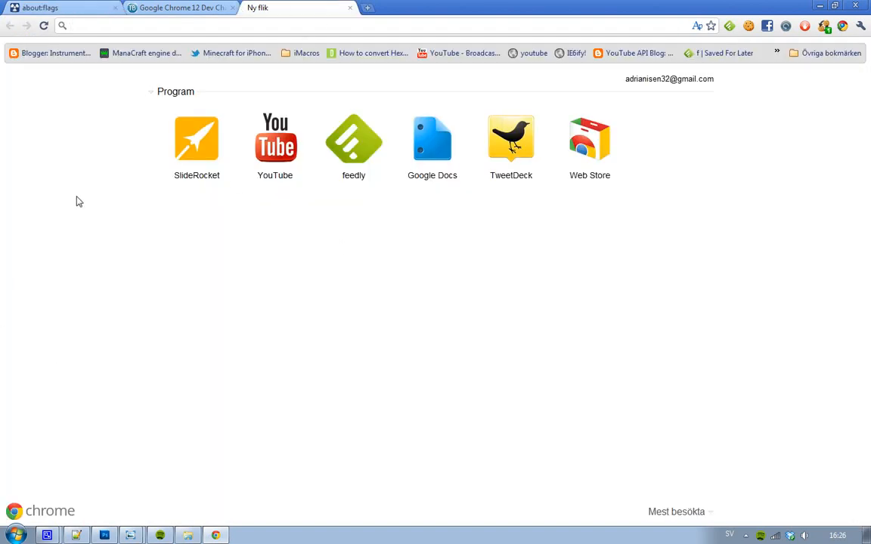
mouse_move(191, 111)
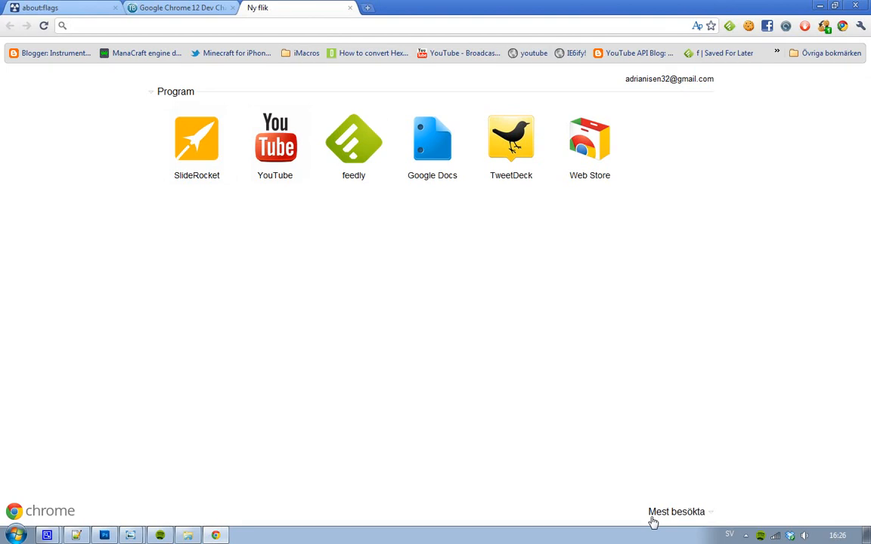
mouse_move(15, 517)
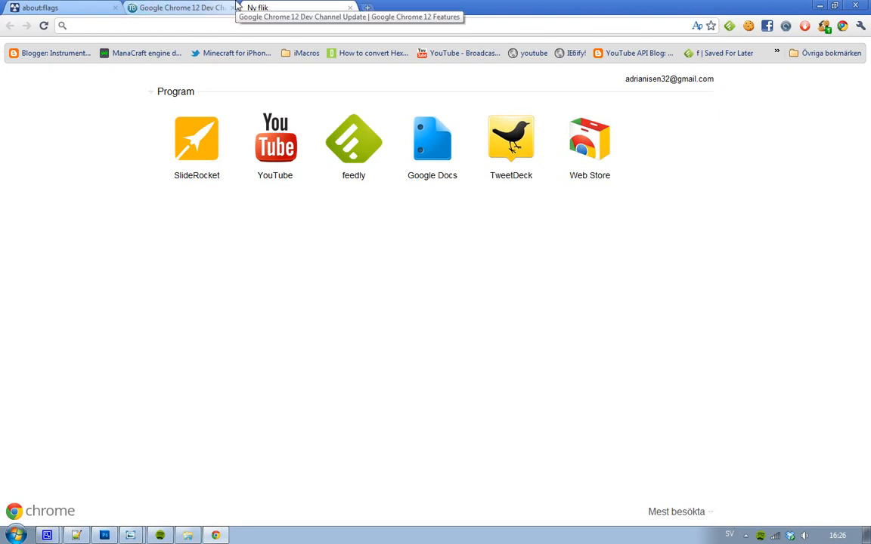
Activate the Experimental new tab page experiment in about:flags and view the redesigned Apps section.
left_click(178, 7)
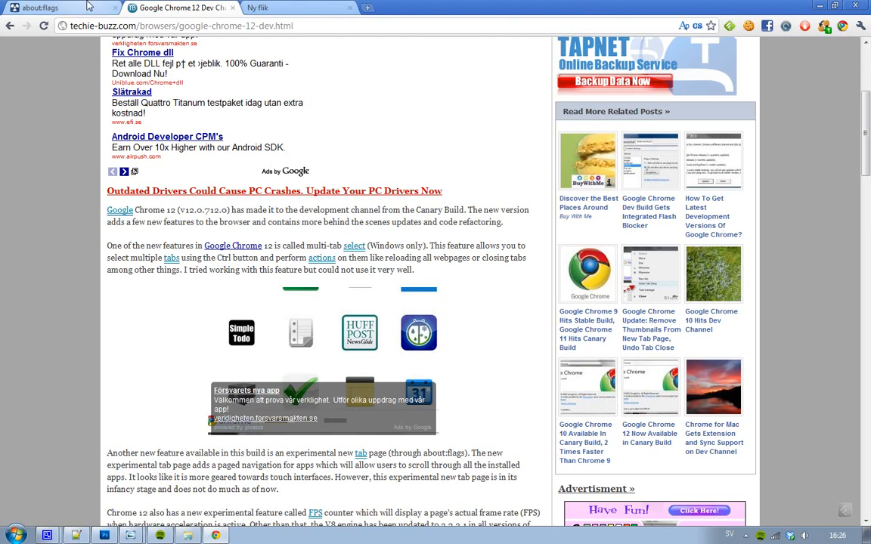
left_click(60, 7)
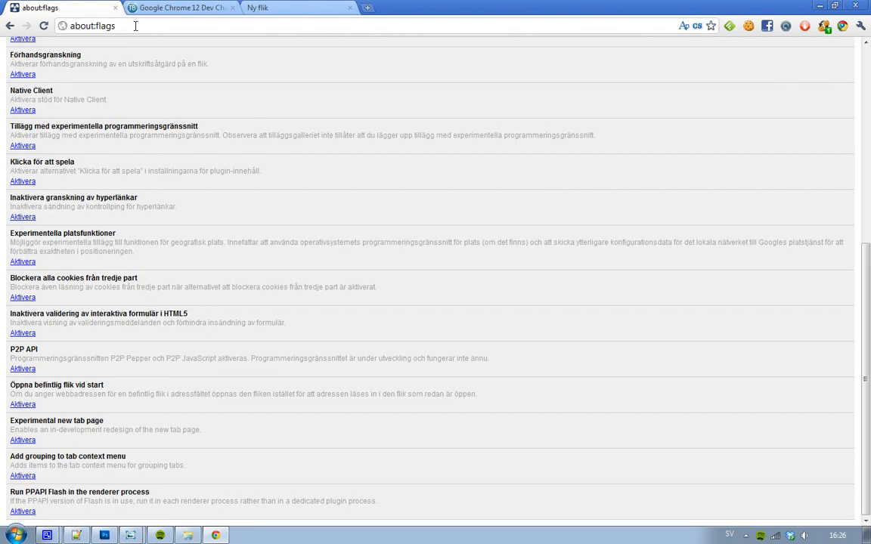
mouse_move(23, 439)
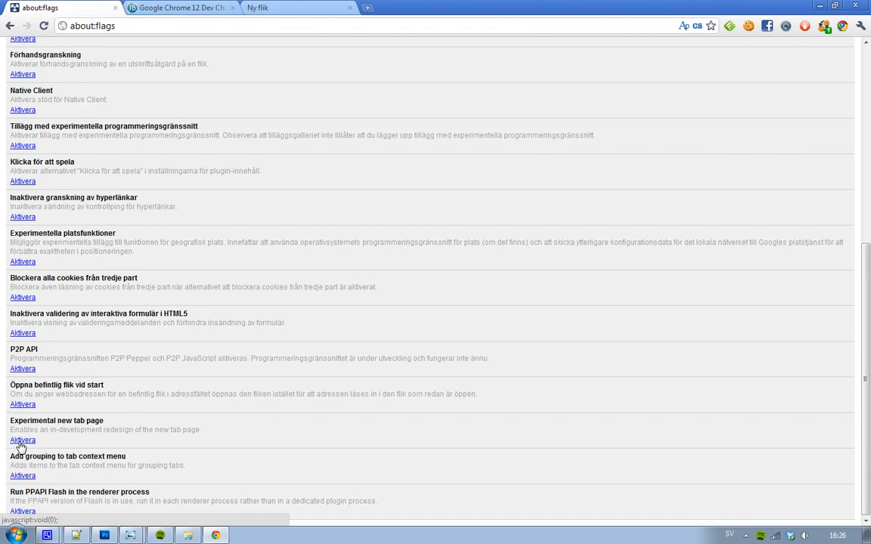
left_click(279, 7)
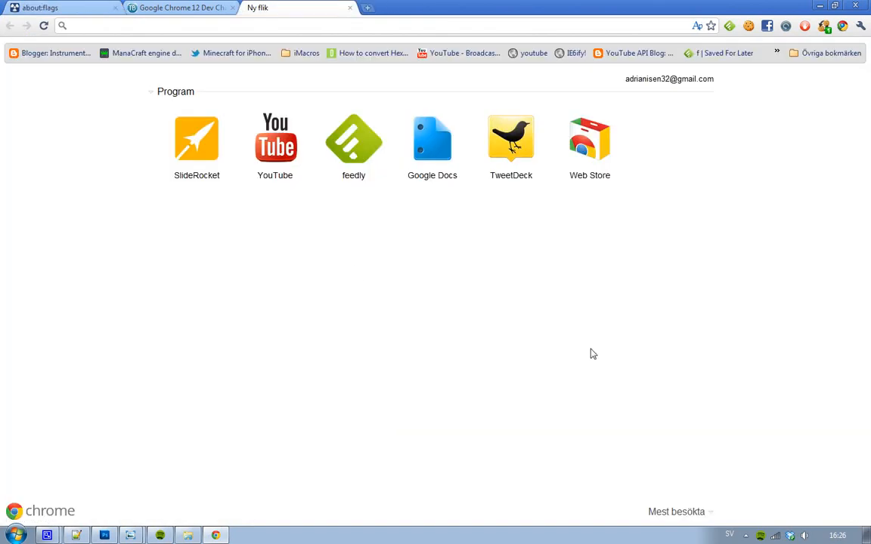
left_click(60, 7)
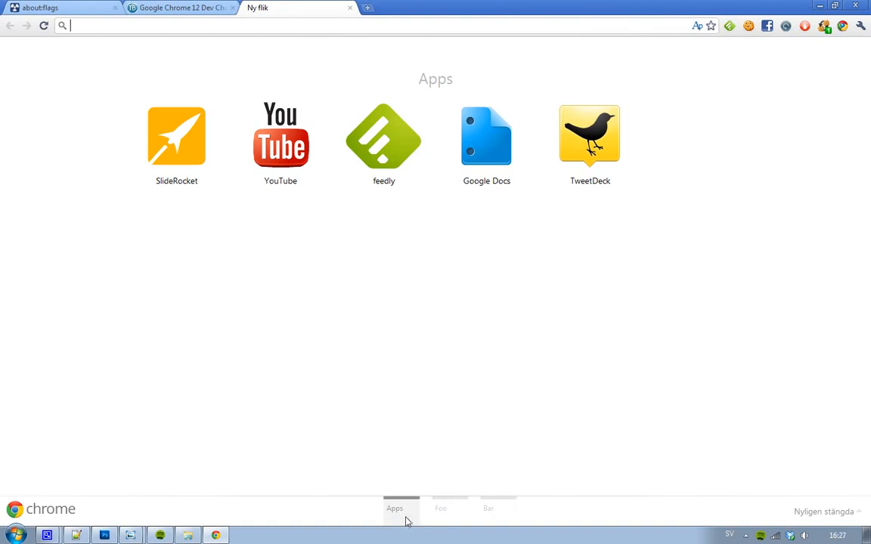
left_click(449, 511)
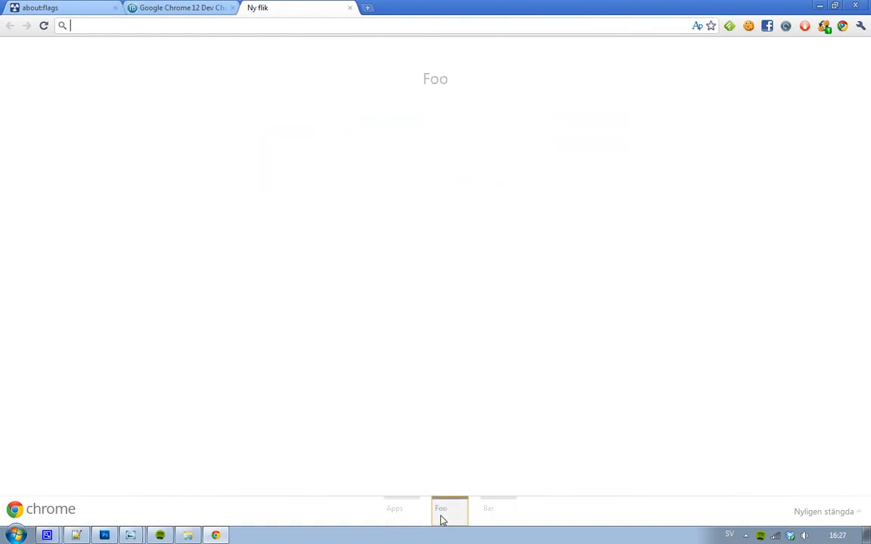
left_click(497, 511)
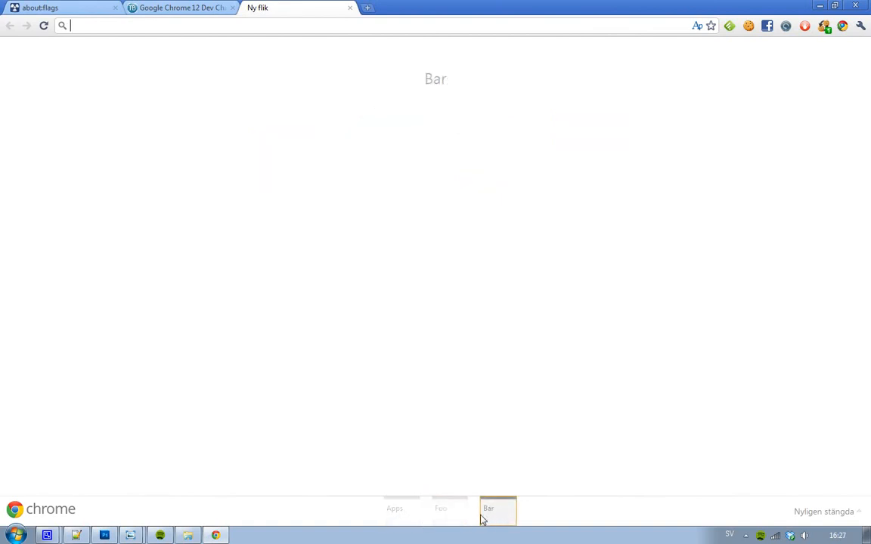
left_click(401, 508)
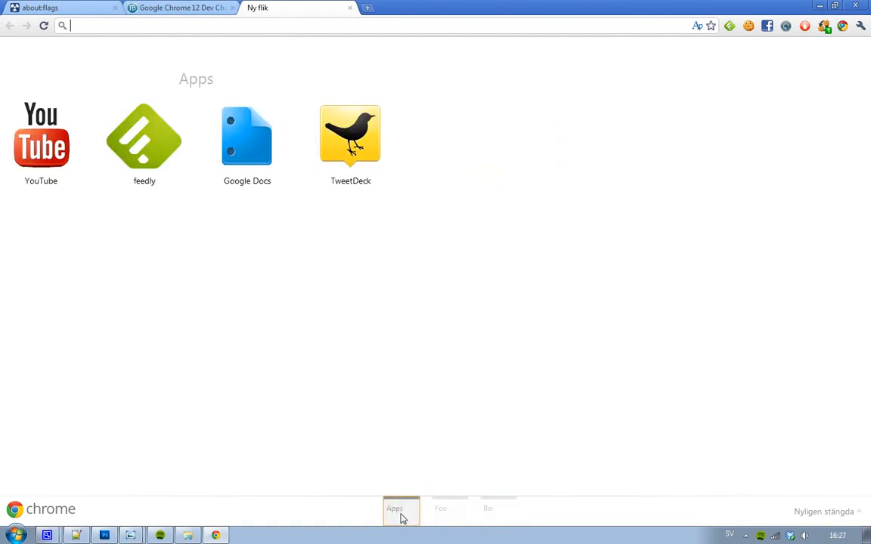
left_click(448, 510)
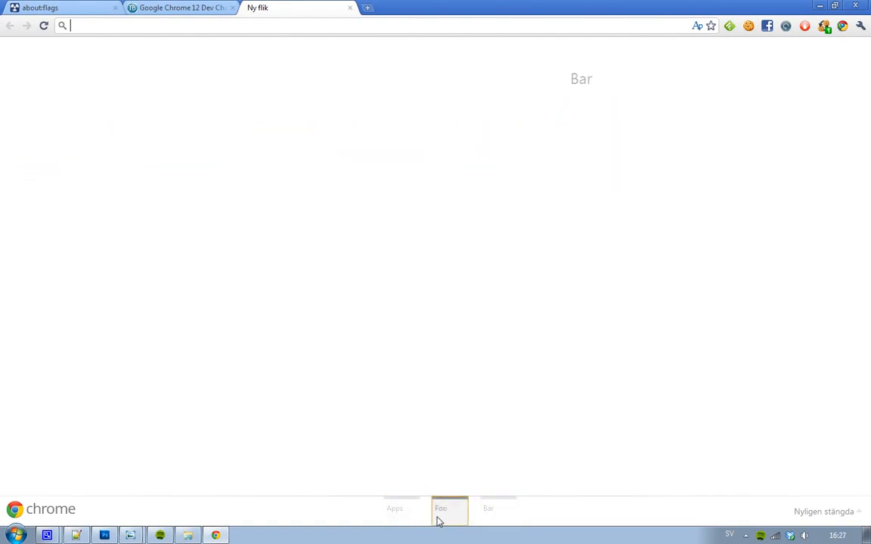
left_click(400, 508)
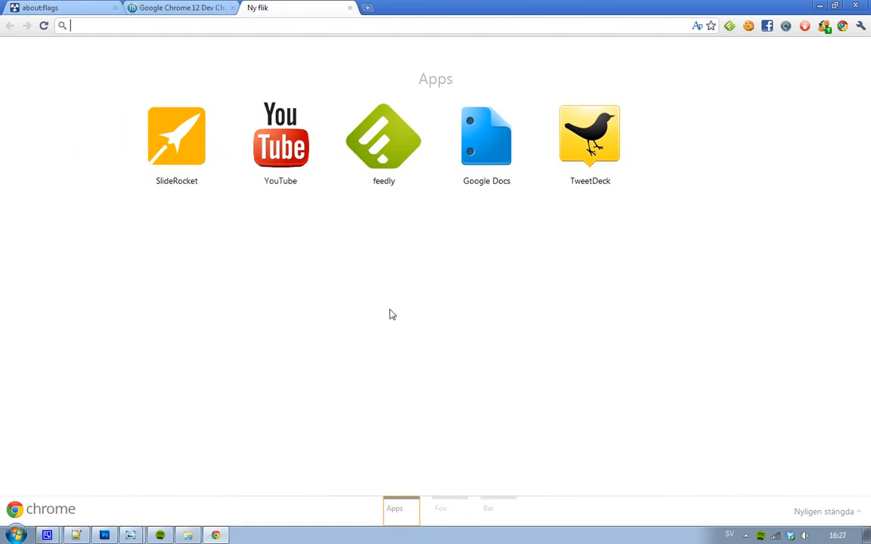
mouse_move(517, 317)
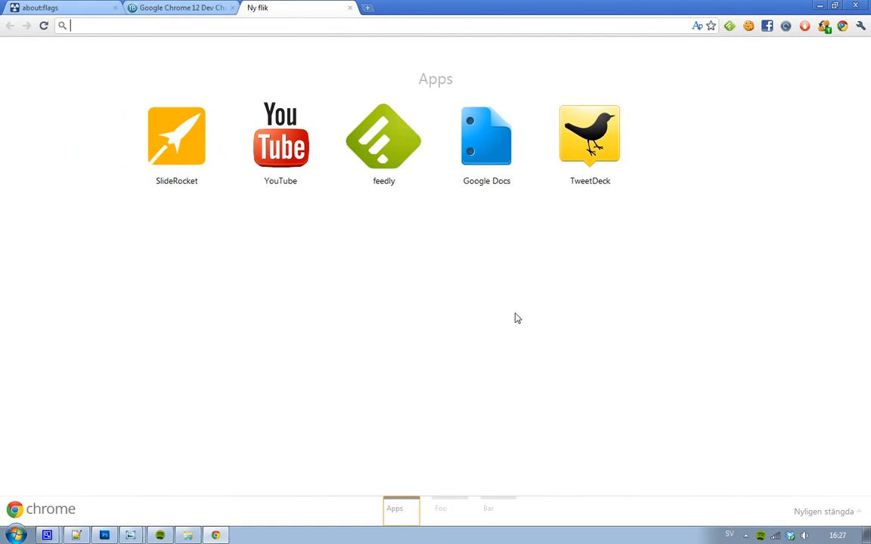
mouse_move(843, 526)
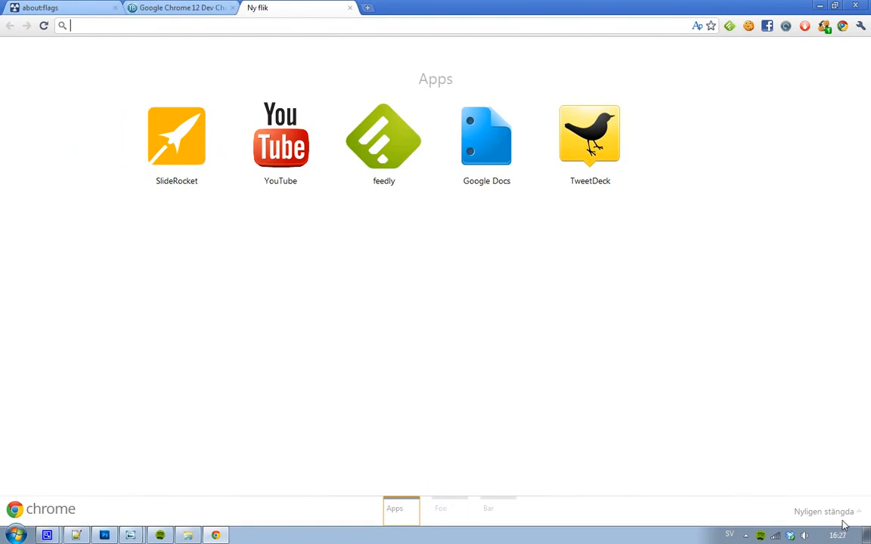
mouse_move(798, 517)
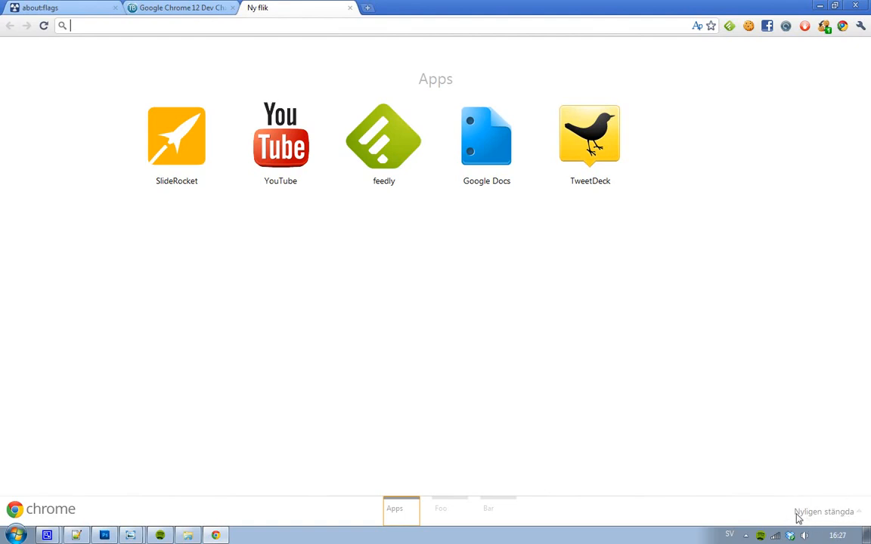
mouse_move(63, 516)
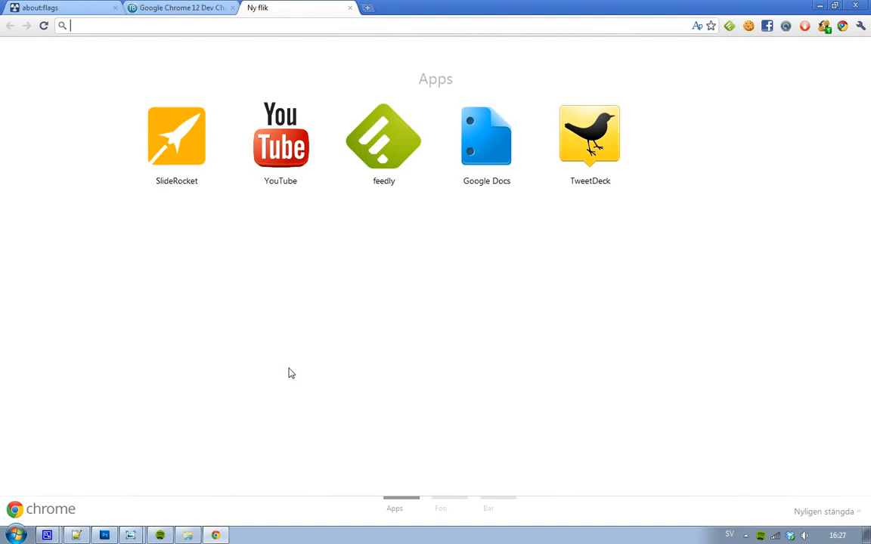
Return to the Techie Buzz Google Chrome 12 Dev article tab.
left_click(178, 7)
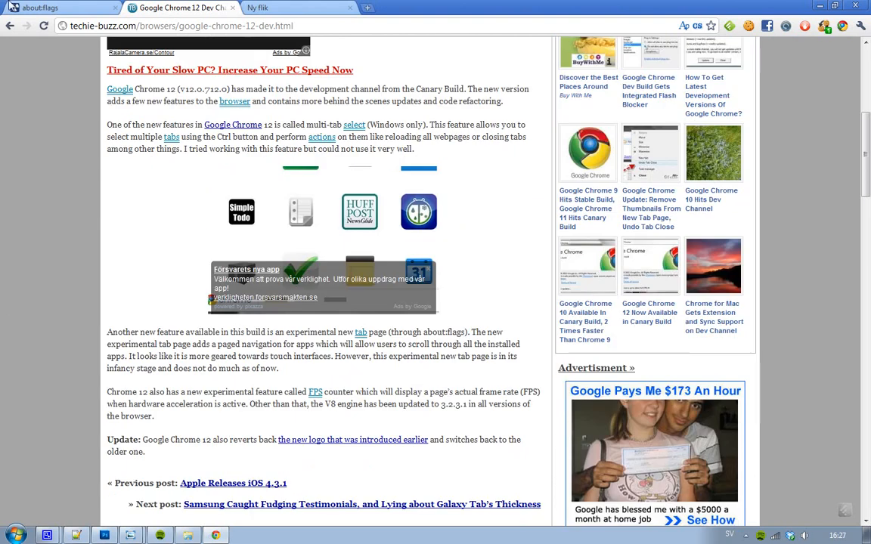
left_click(53, 7)
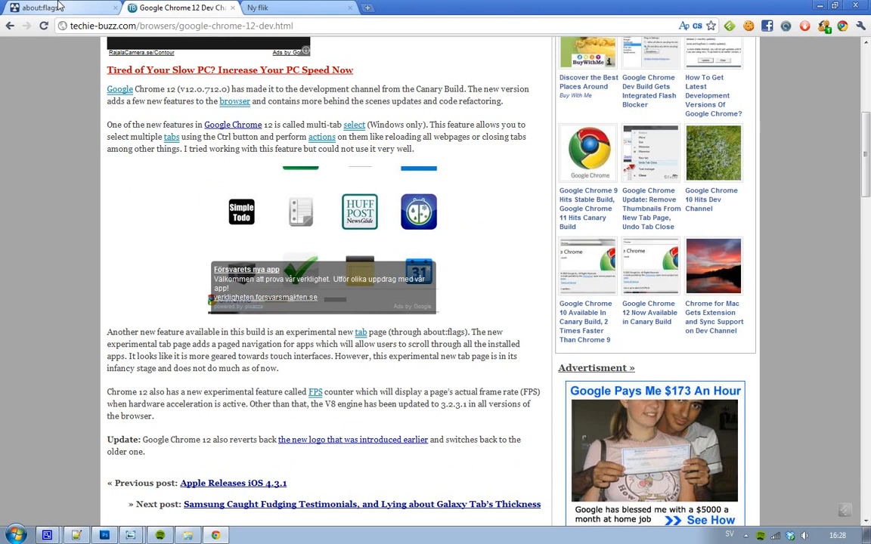
left_click(53, 7)
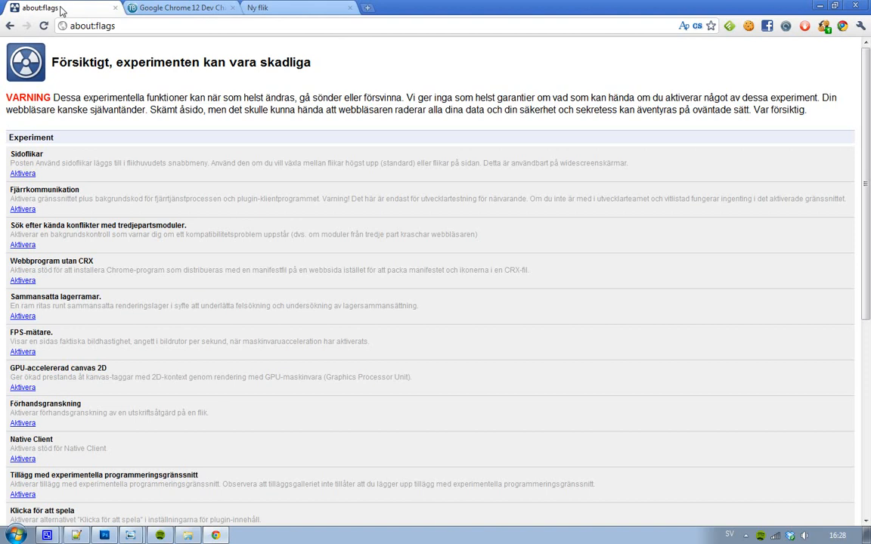
mouse_move(275, 185)
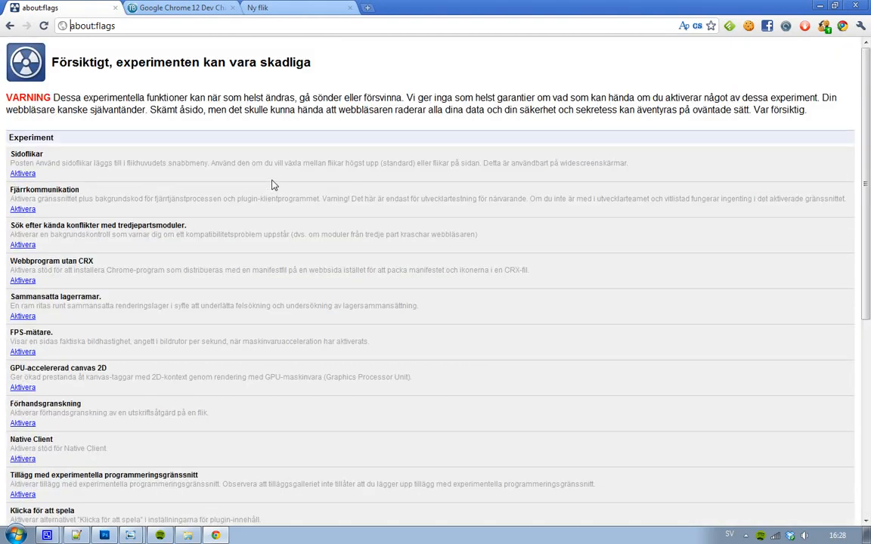
scroll("down", 3)
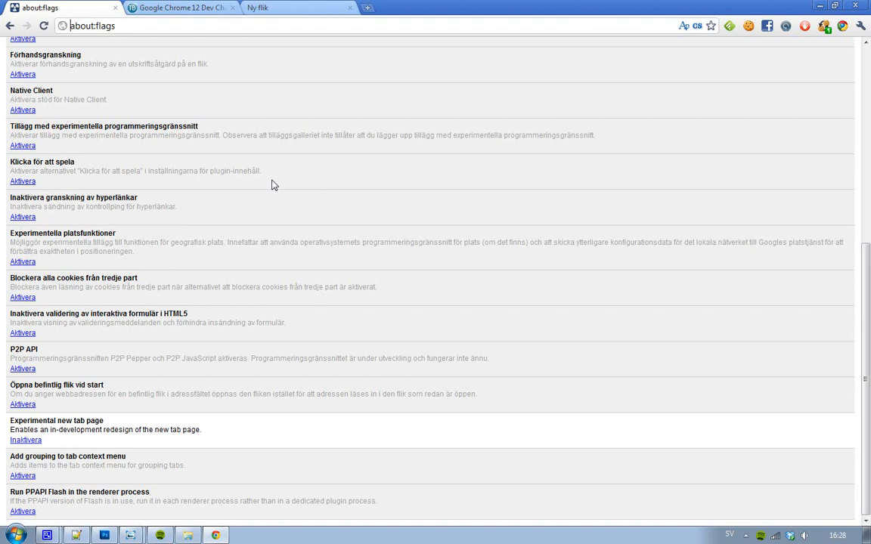
left_click(181, 7)
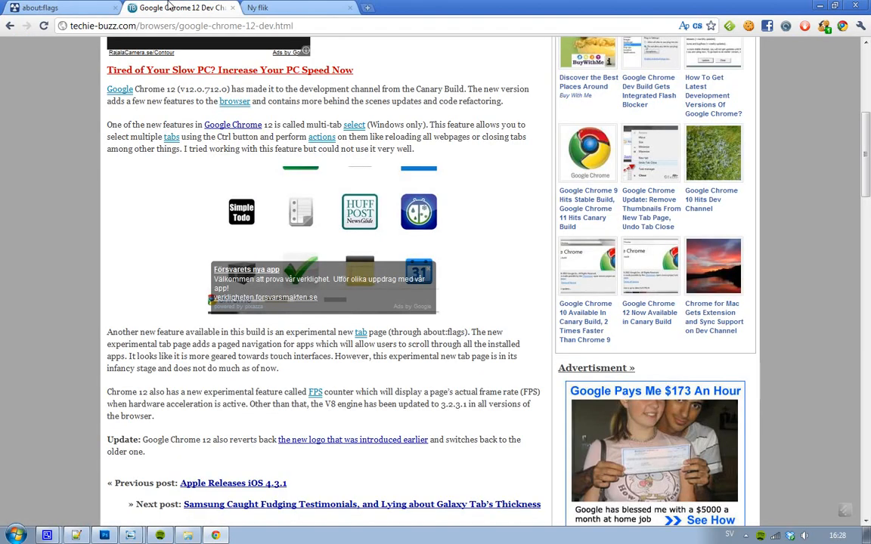